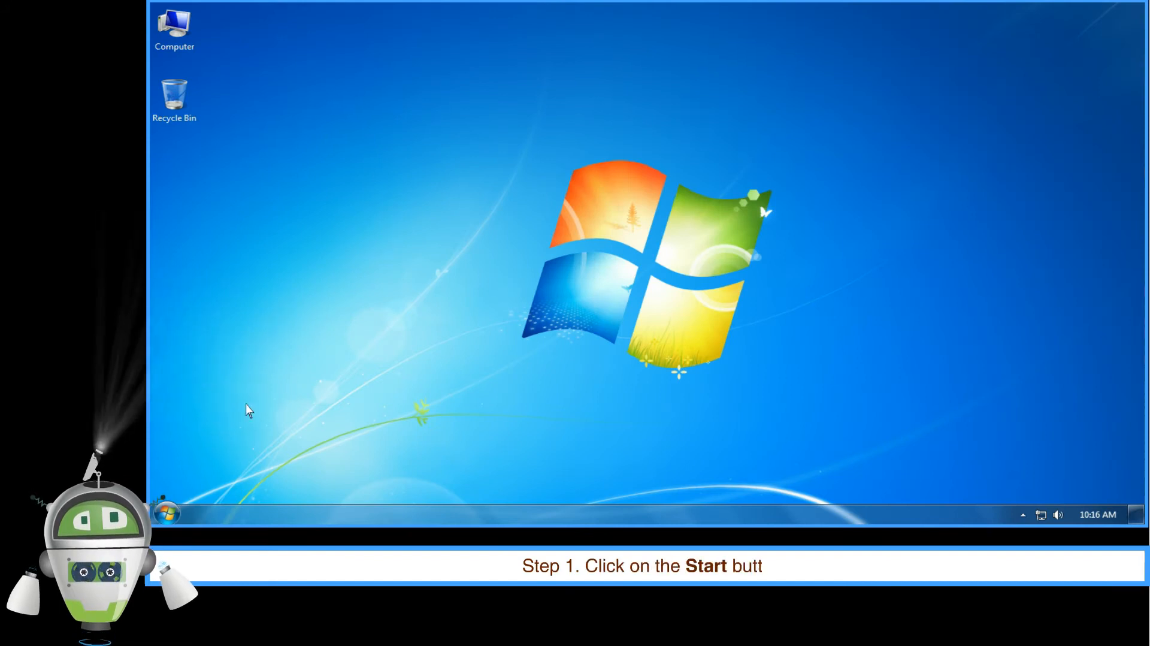
Step: From the Start menu's All Programs list, expand the Microsoft Office folder
{"action": "left_click", "coordinate": [167, 513]}
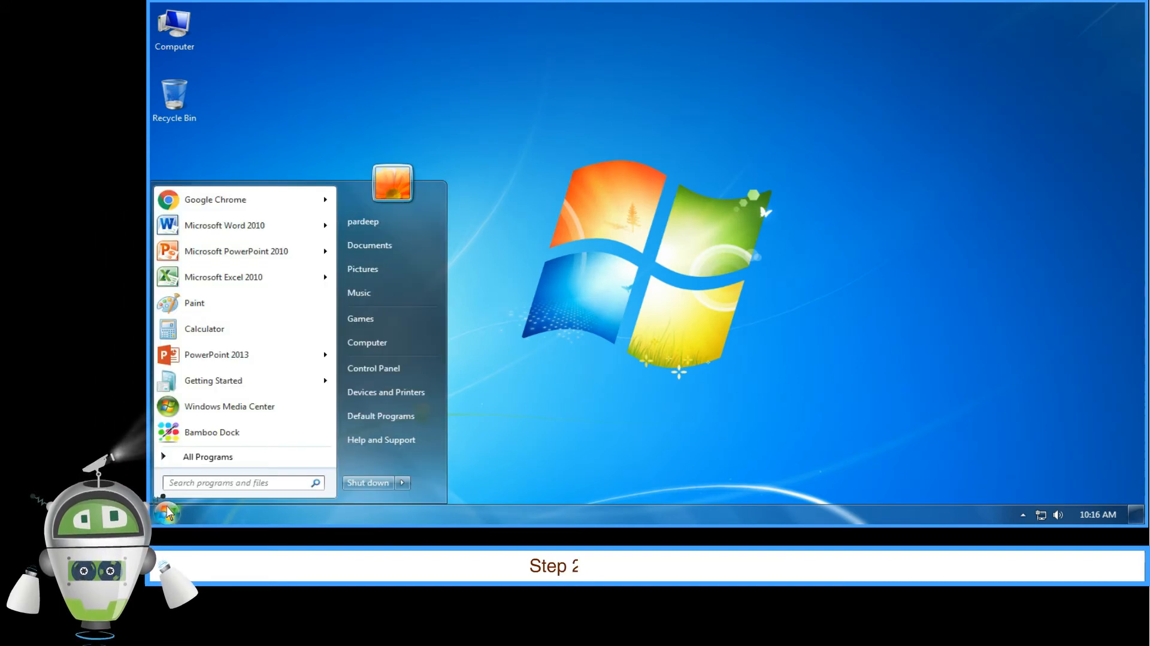
{"action": "left_click", "coordinate": [207, 456]}
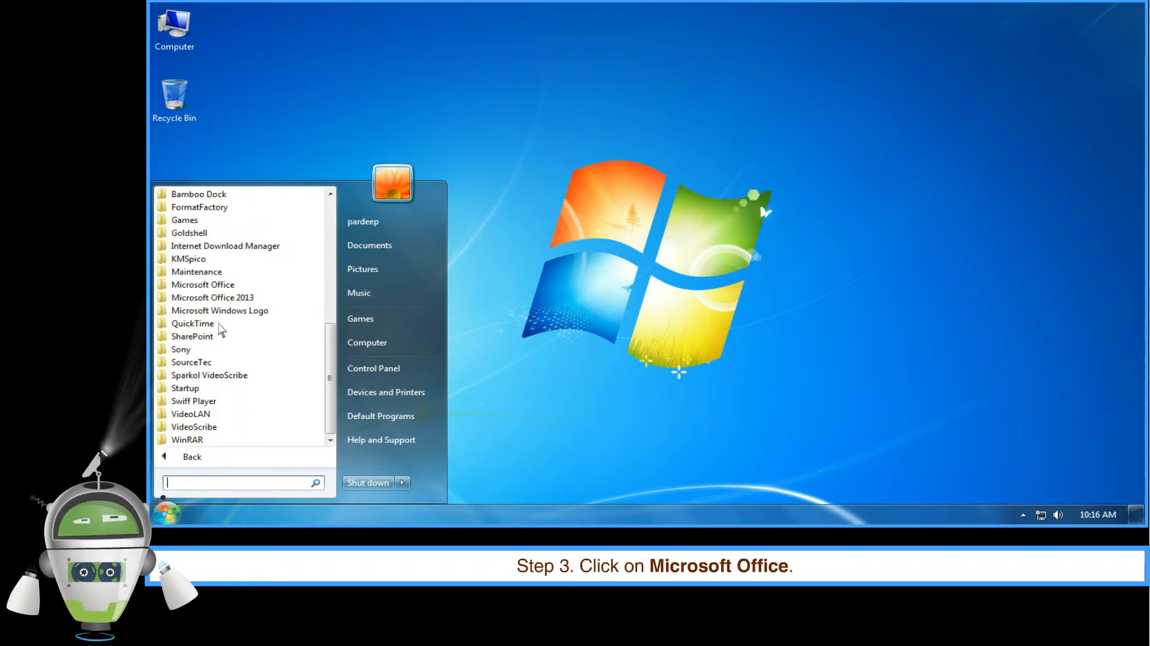
{"action": "left_click", "coordinate": [202, 284]}
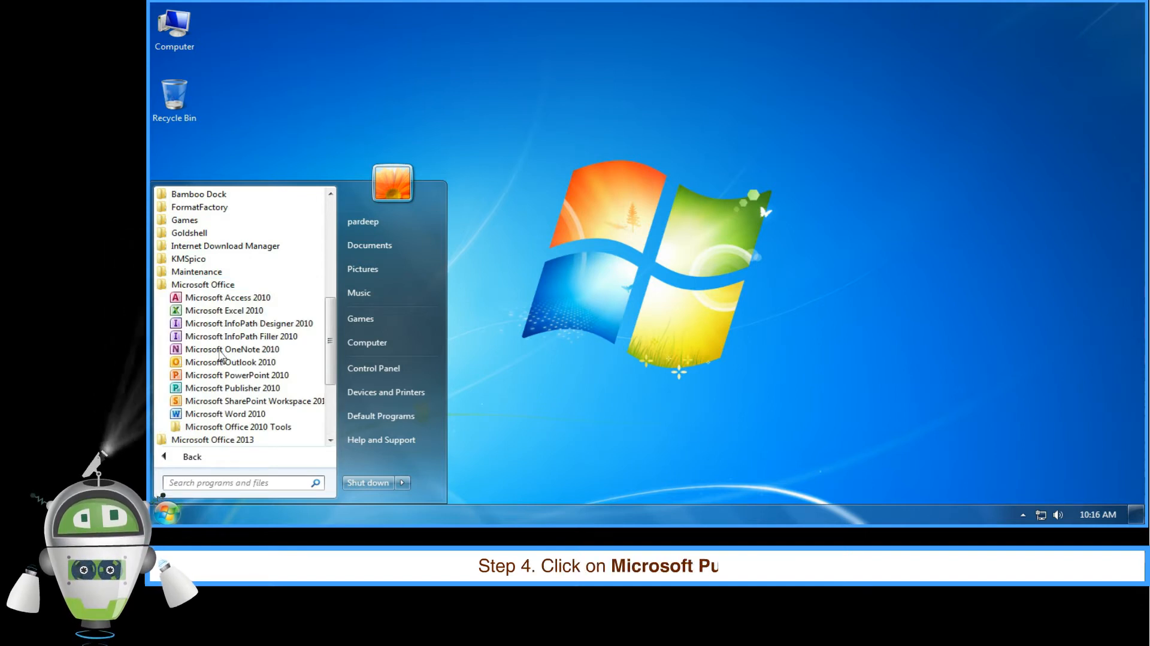
Step: Launch Microsoft Publisher 2010 from the Microsoft Office folder
{"action": "left_click", "coordinate": [232, 387]}
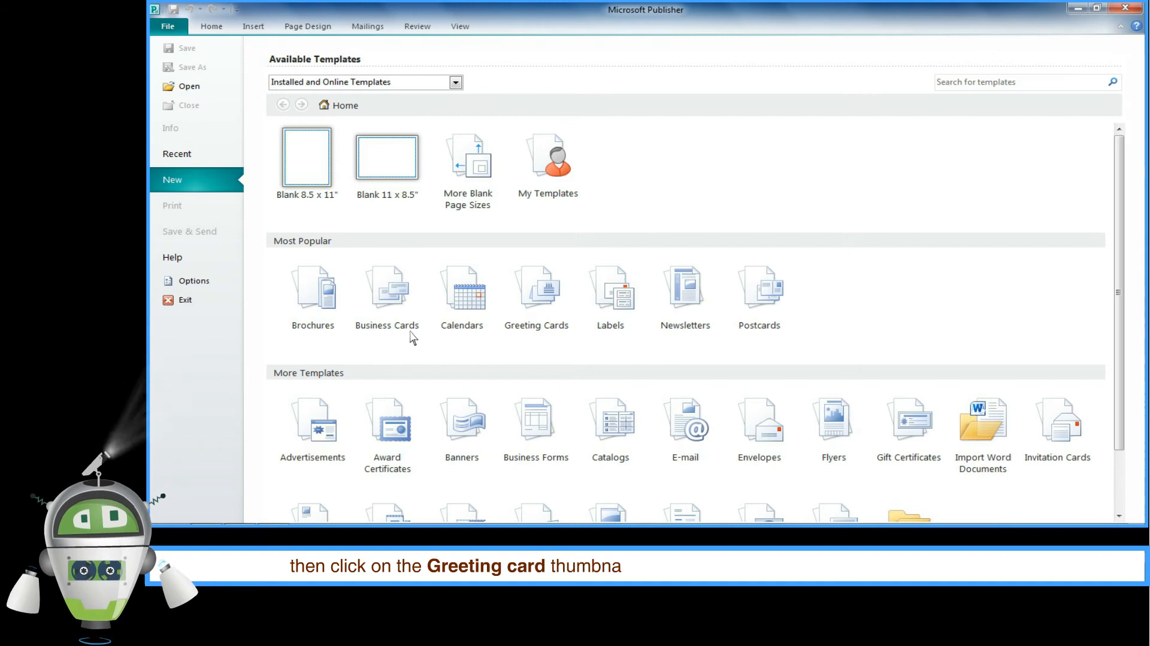
Step: Browse the Greeting Cards templates under Most Popular
{"action": "left_click", "coordinate": [535, 287]}
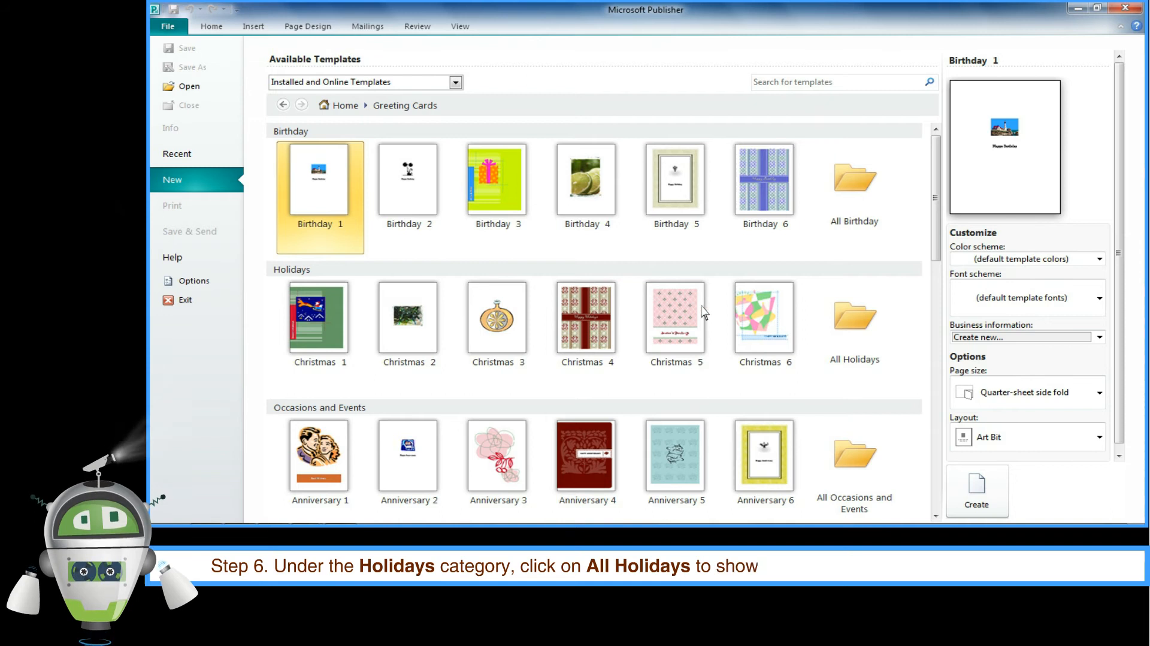
Step: Create a publication from the Mother's Day 4 template under All Holidays
{"action": "left_click", "coordinate": [854, 320]}
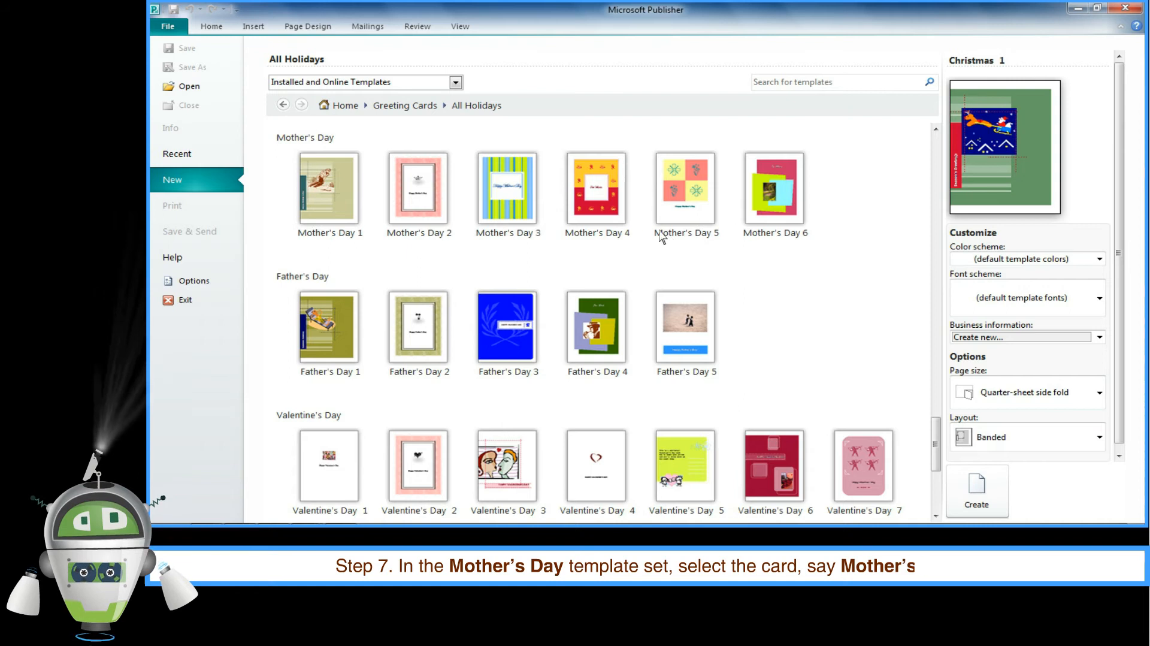
{"action": "left_click", "coordinate": [597, 189]}
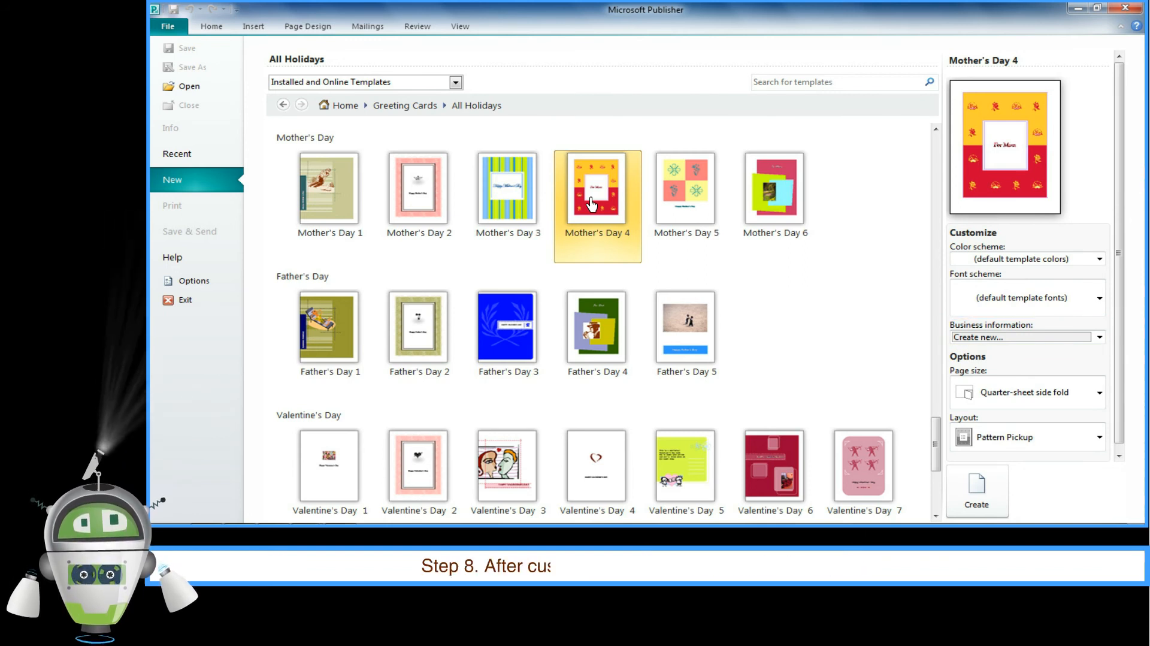
{"action": "mouse_move", "coordinate": [763, 329]}
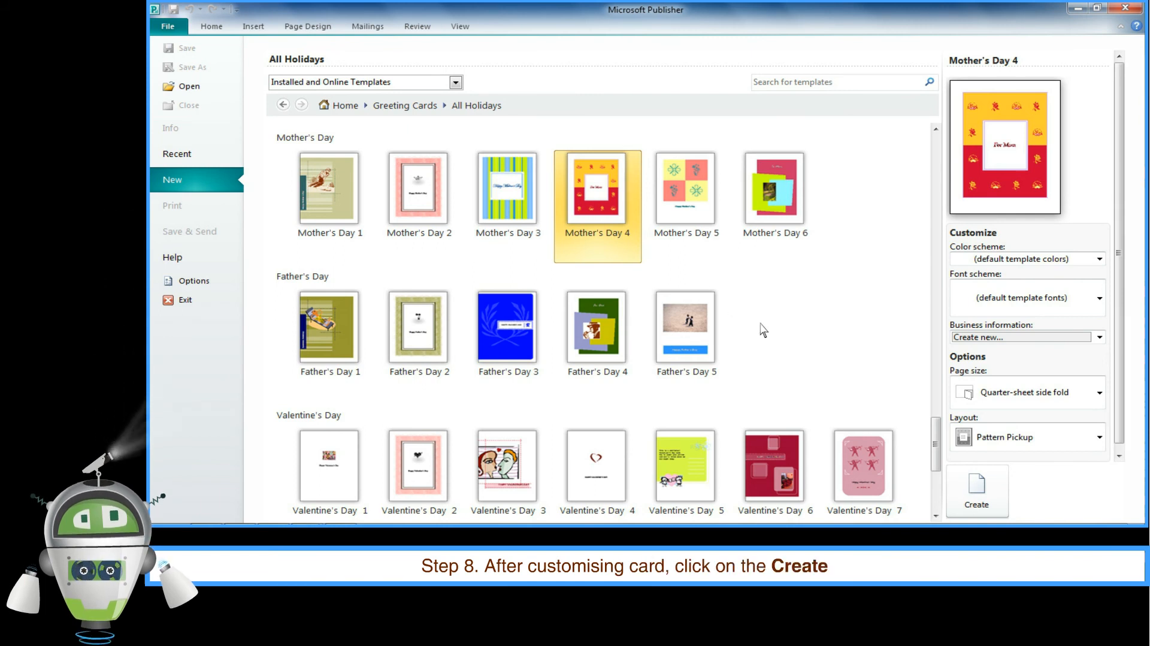
{"action": "left_click", "coordinate": [977, 490]}
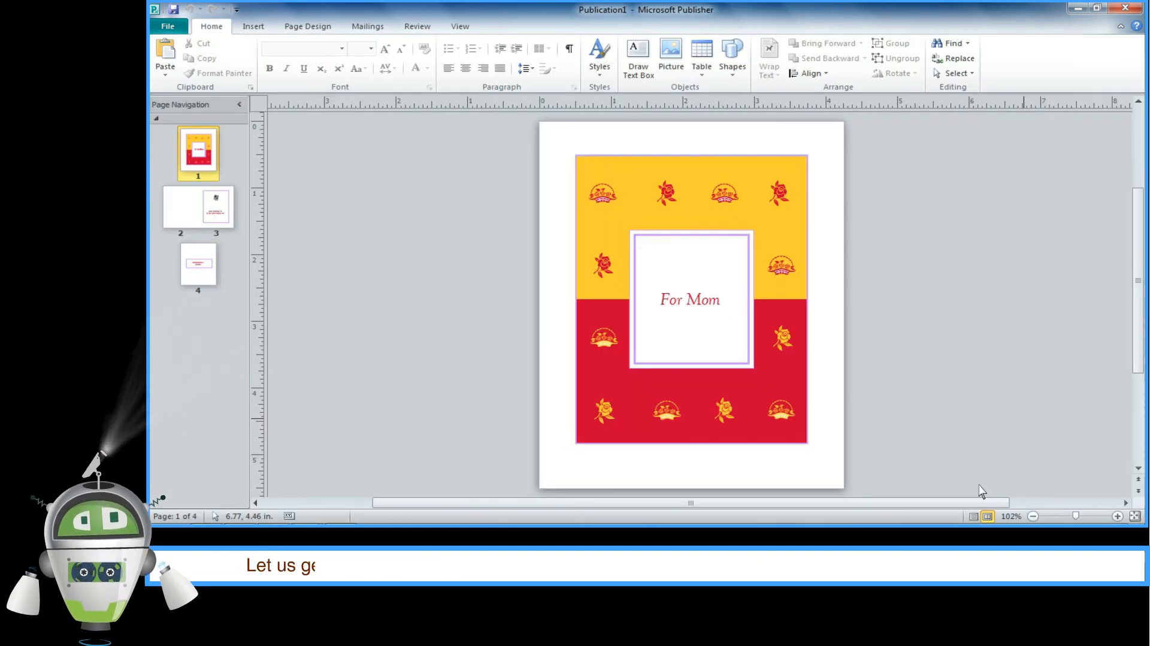